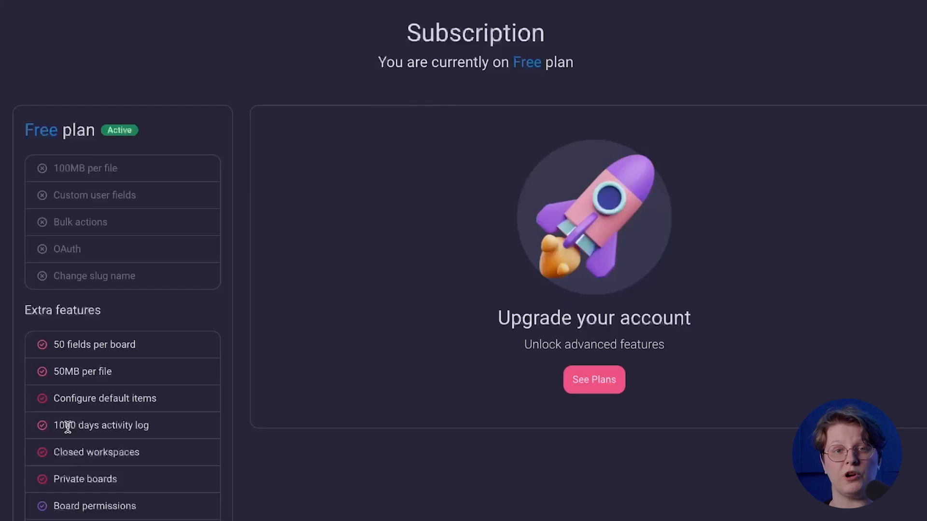
Step: Bring up Plaky's paid plan options with Pro and Enterprise pricing
scroll(down, 3)
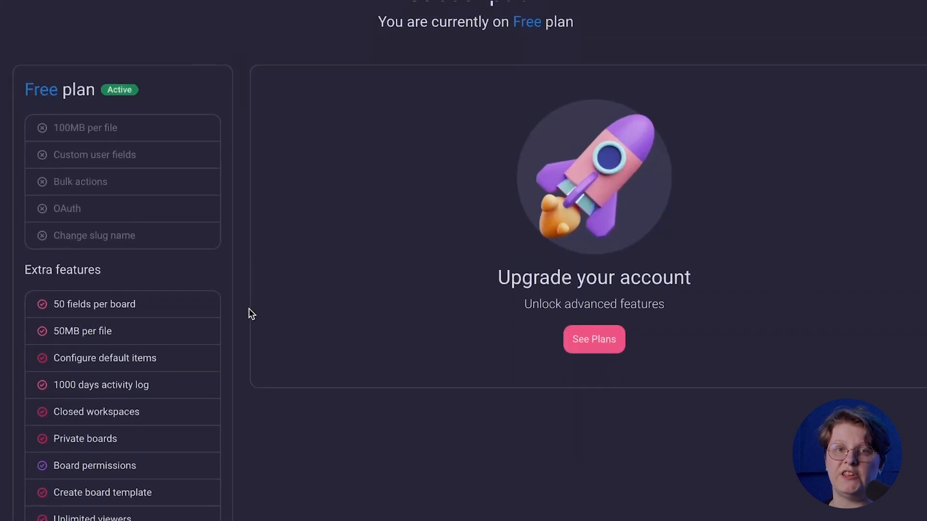
scroll(down, 3)
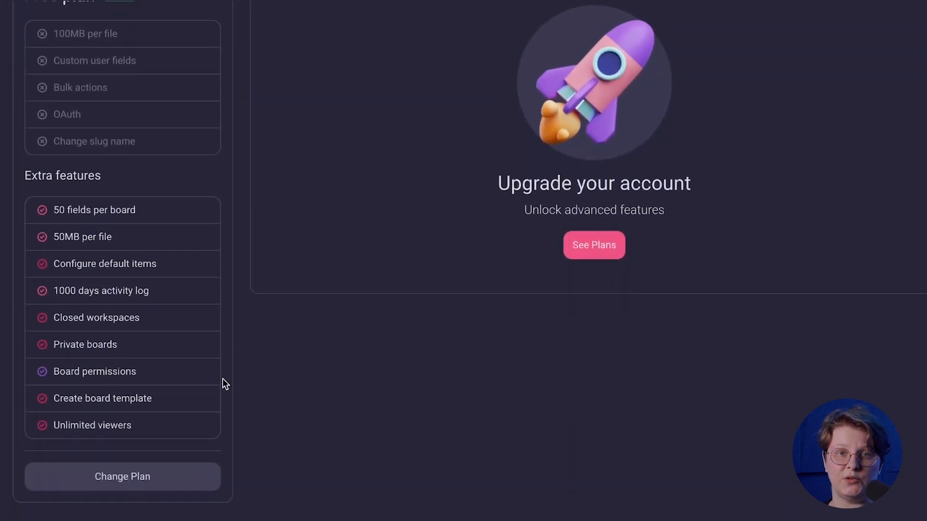
click(594, 245)
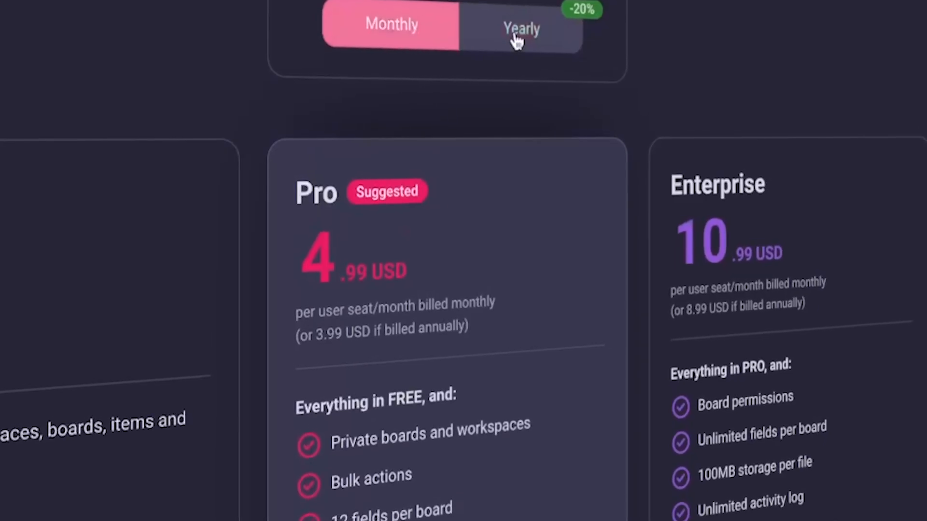
Step: Switch to yearly billing (Pro 3.99, Enterprise 8.99 USD) and view the comparison table
click(520, 29)
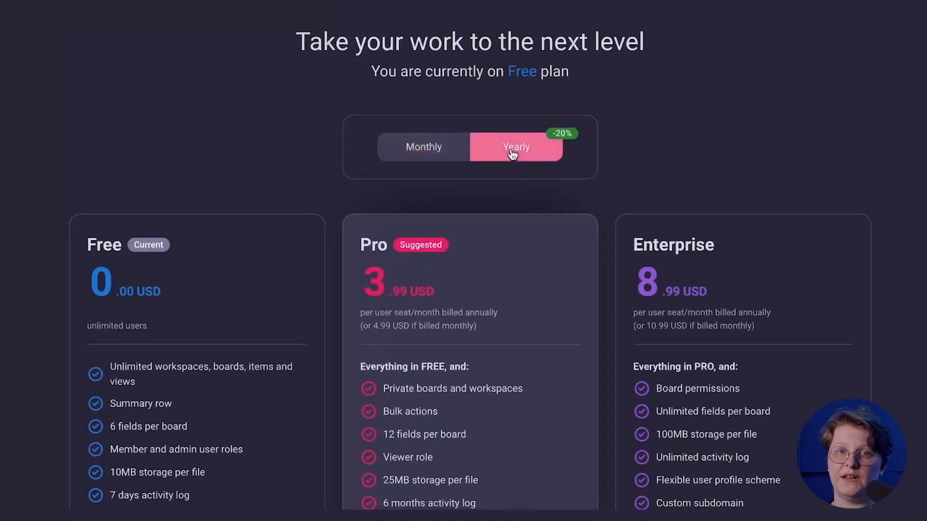
scroll(down, 3)
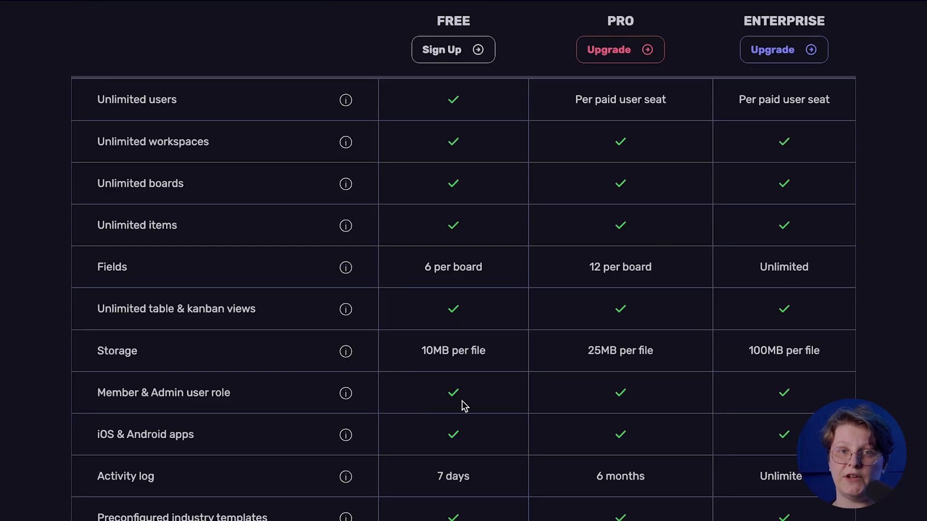
scroll(down, 3)
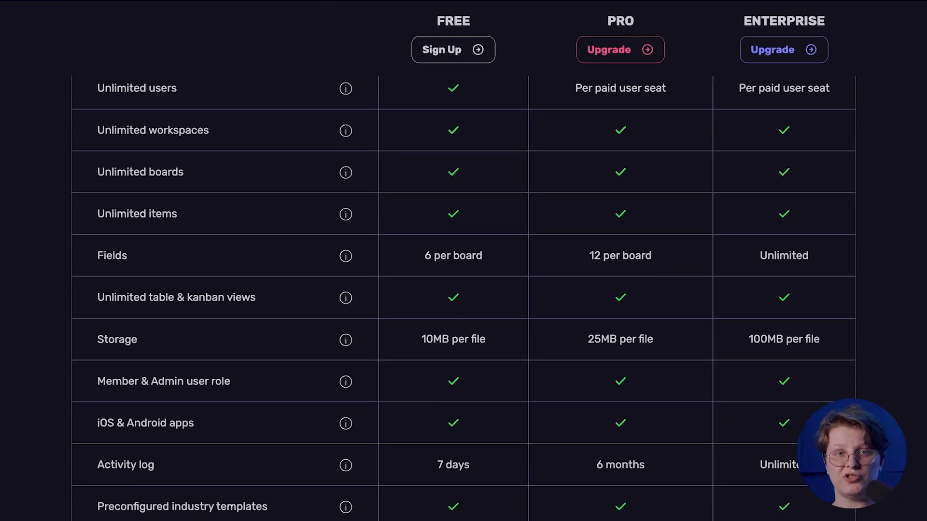
scroll(down, 3)
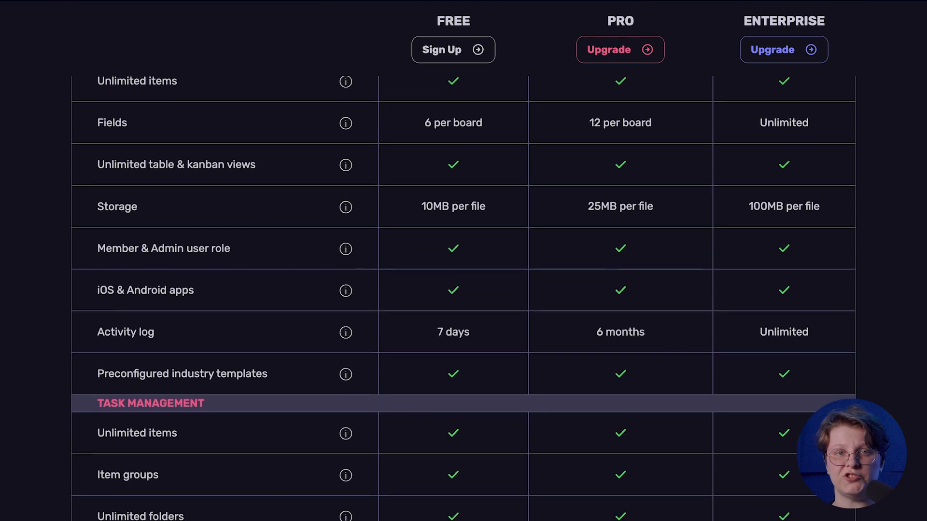
scroll(down, 3)
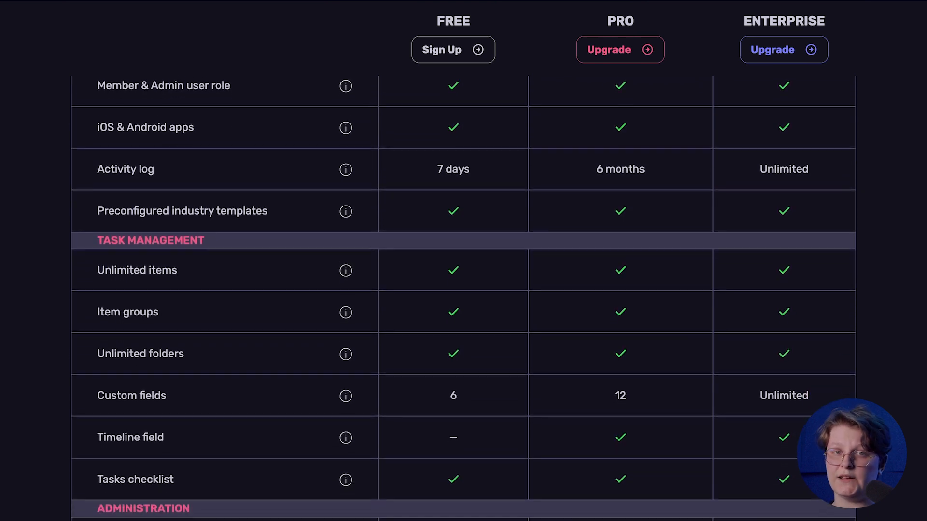
scroll(down, 3)
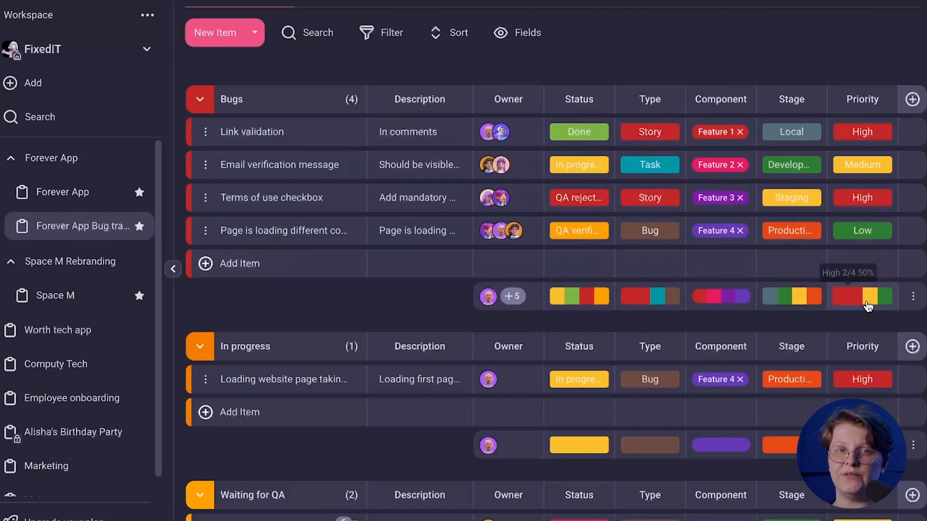
Step: Open the Launch error item card from the bug tracker's Done group
scroll(down, 3)
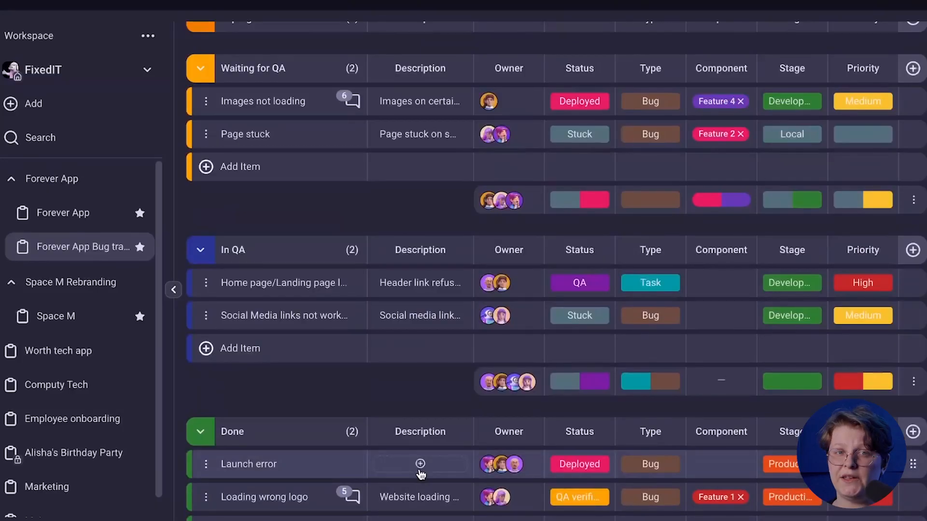
click(248, 464)
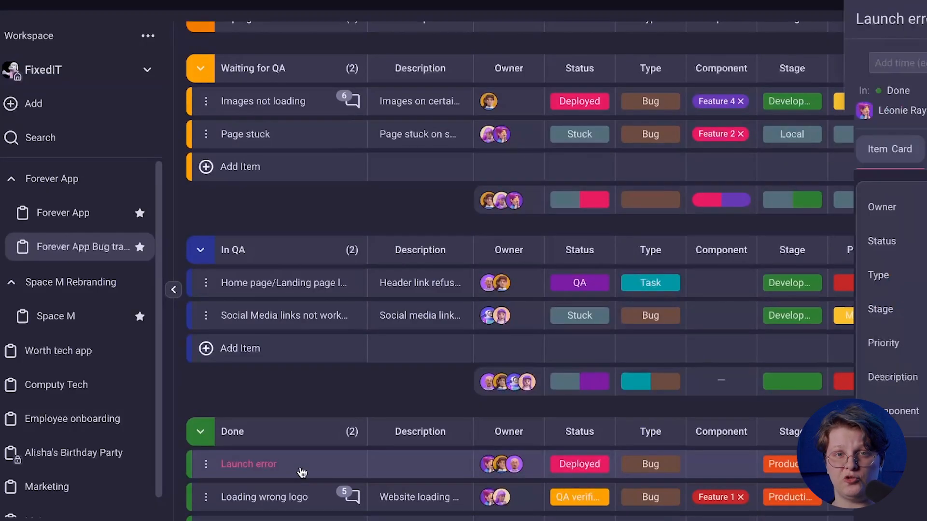
click(249, 464)
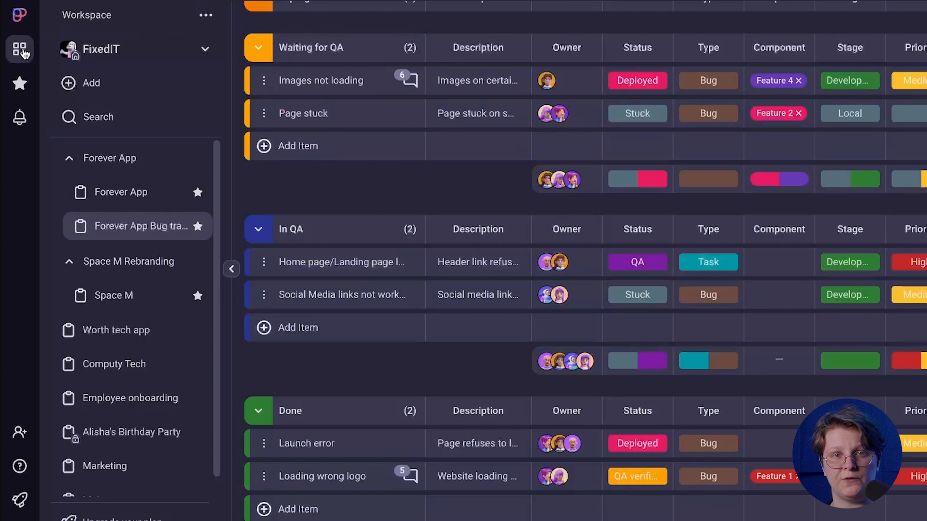
mouse_move(20, 83)
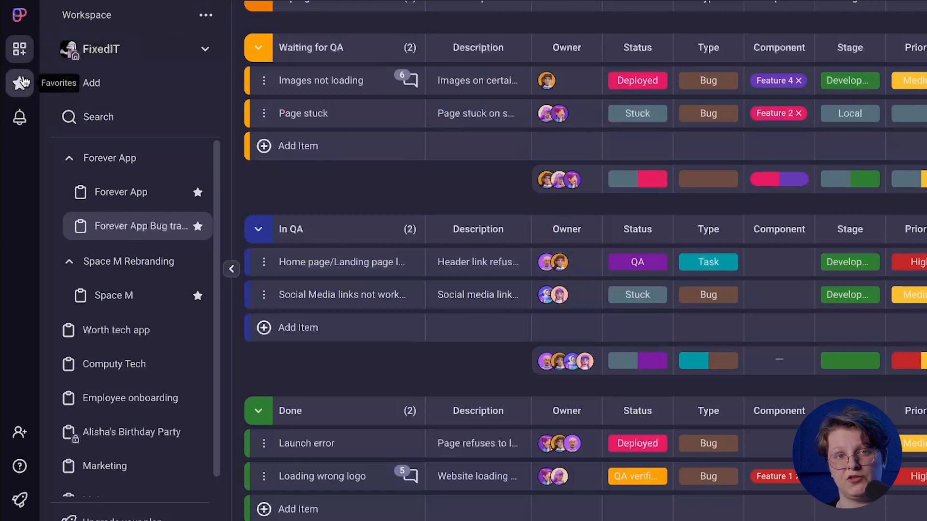
mouse_move(20, 117)
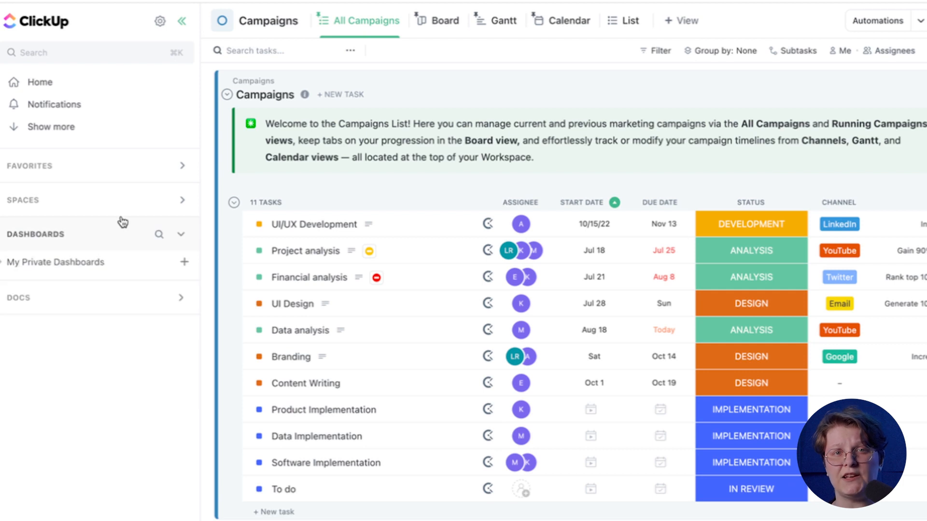
Step: Expand ClickUp's Spaces section to list Everything, HR and Forever App
click(22, 200)
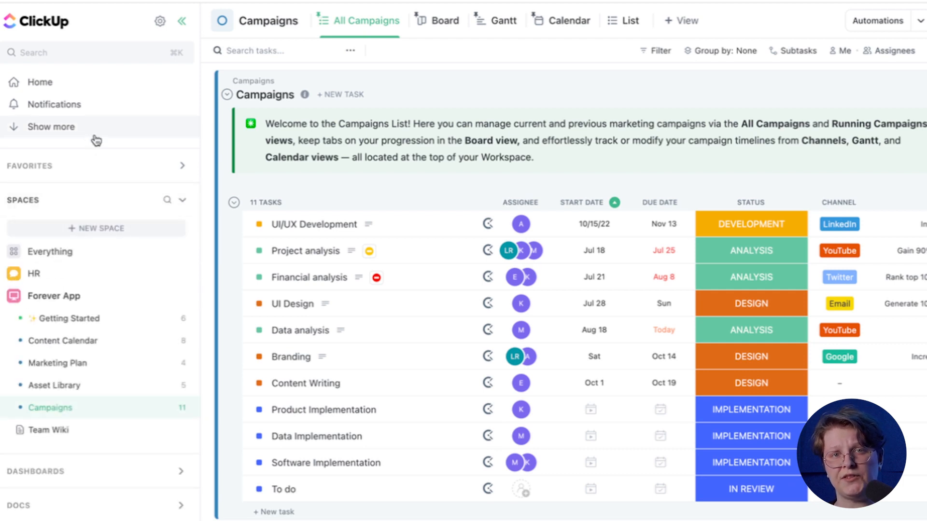
mouse_move(125, 282)
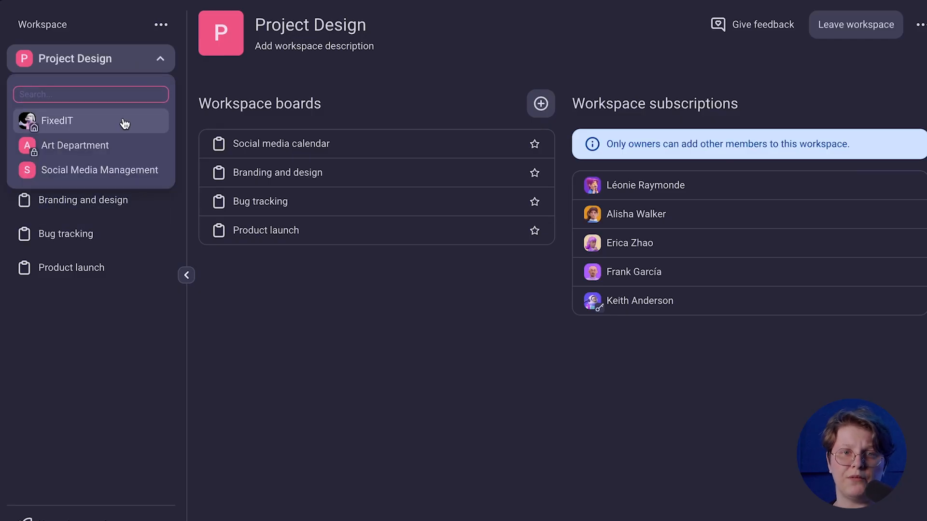
Step: Switch to the FixedIT workspace and view its Forever App board's groups
click(56, 121)
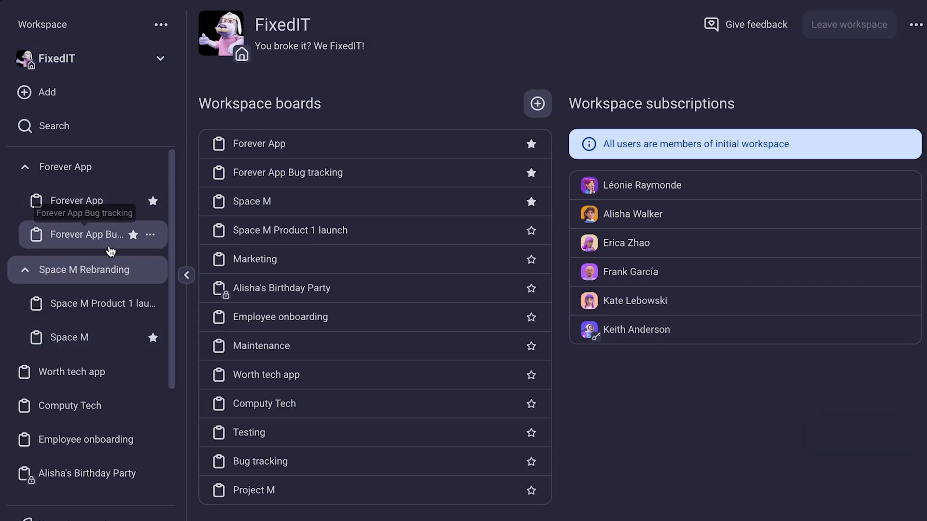
click(77, 201)
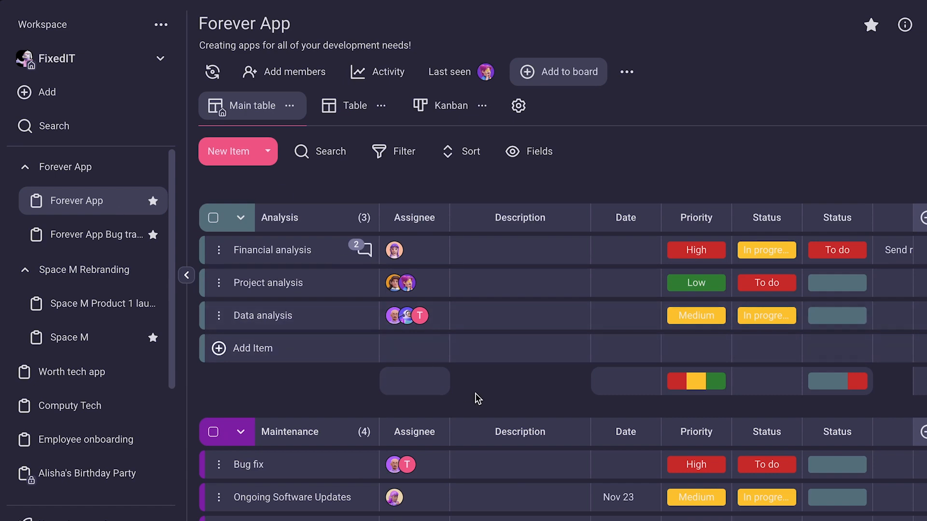
scroll(down, 3)
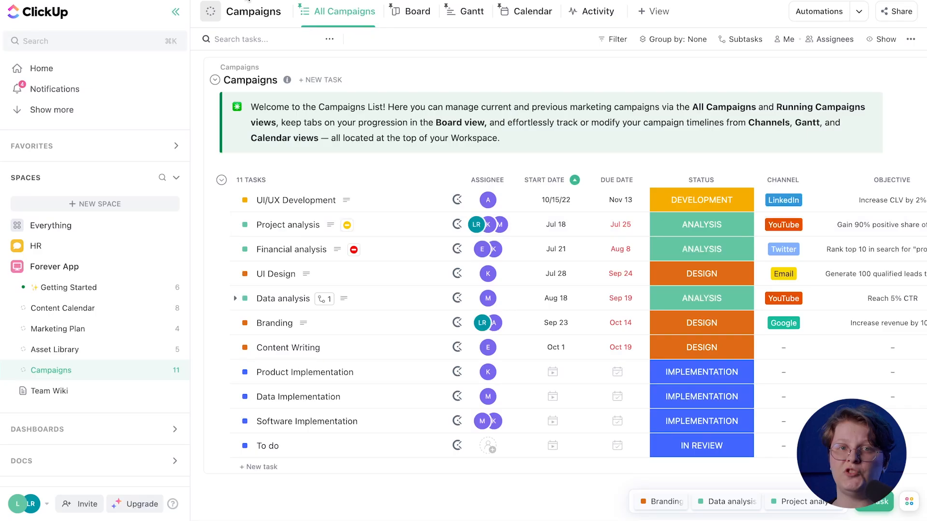
click(175, 12)
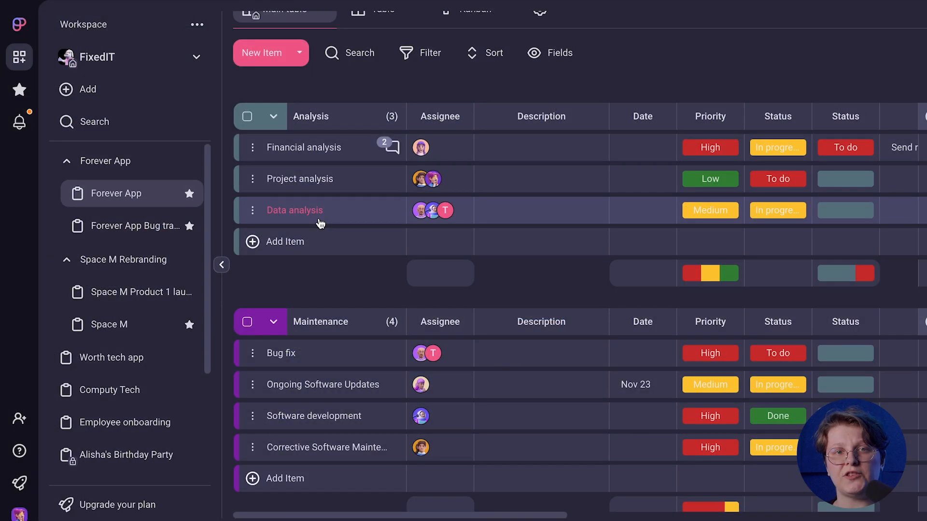
Step: Open the Forever App Bug tracking board and select its Description column
click(221, 266)
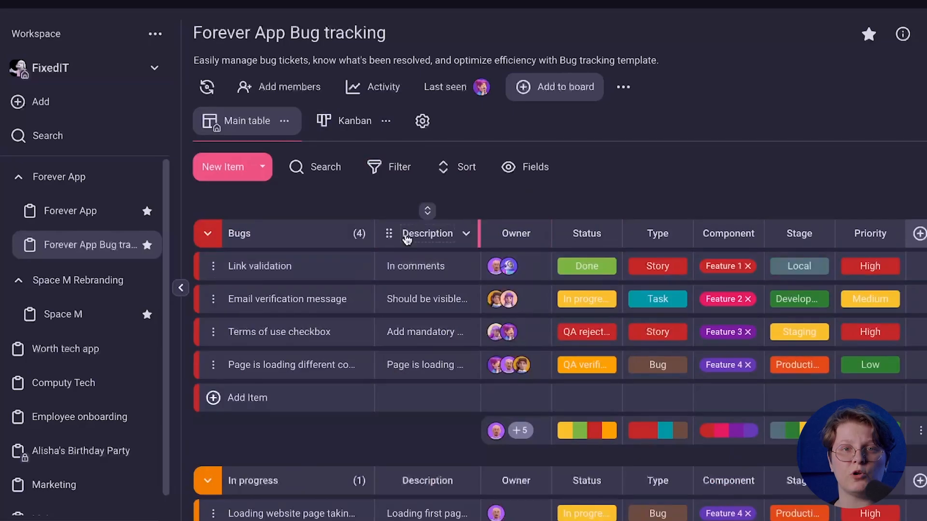
click(260, 266)
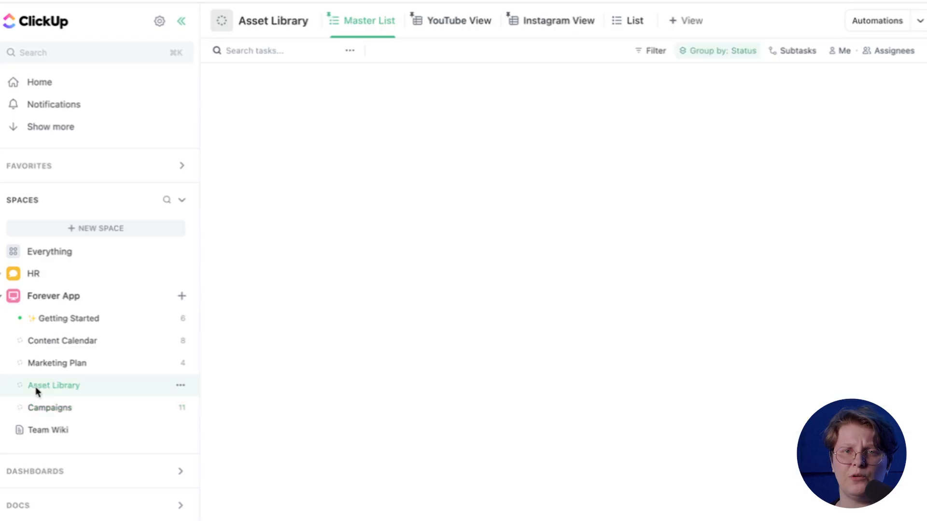
Step: Open the Forever App space's Asset Library list in ClickUp
click(57, 363)
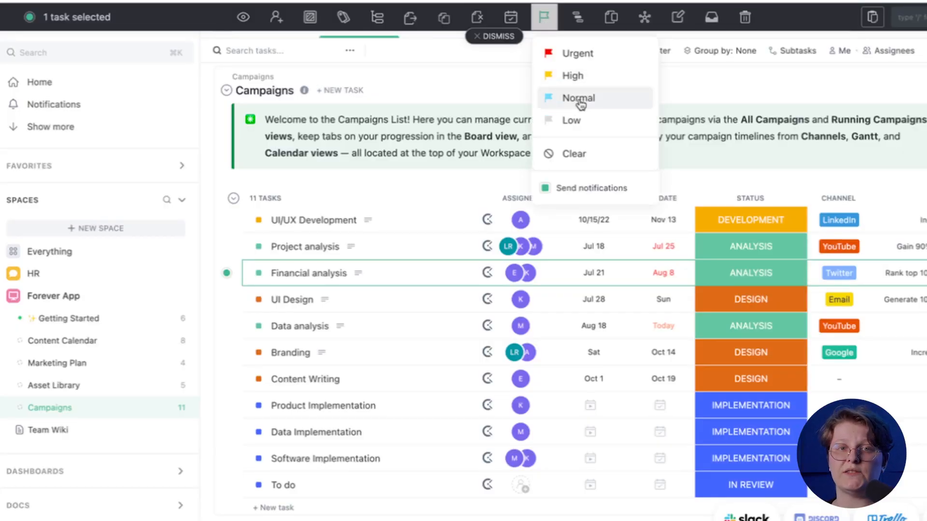
Step: Give the Financial analysis task Normal priority and view its start and due dates
click(579, 98)
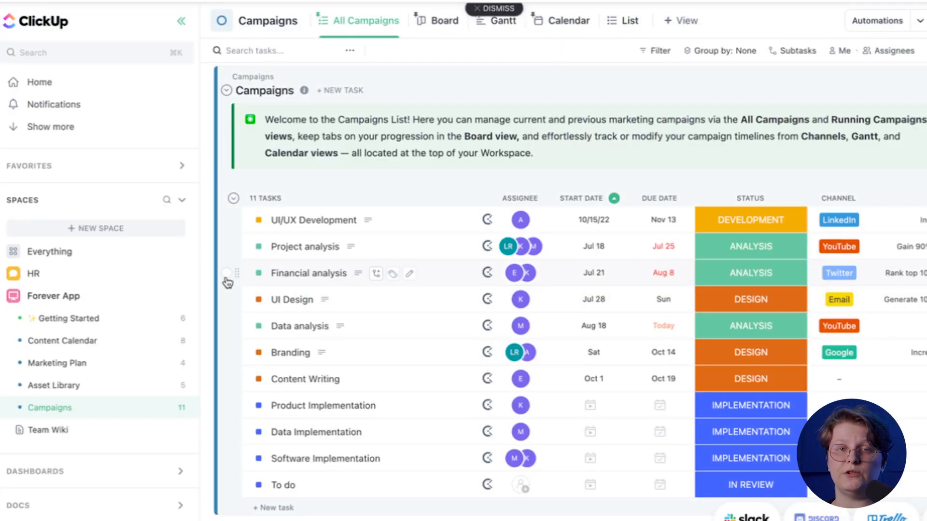
click(663, 273)
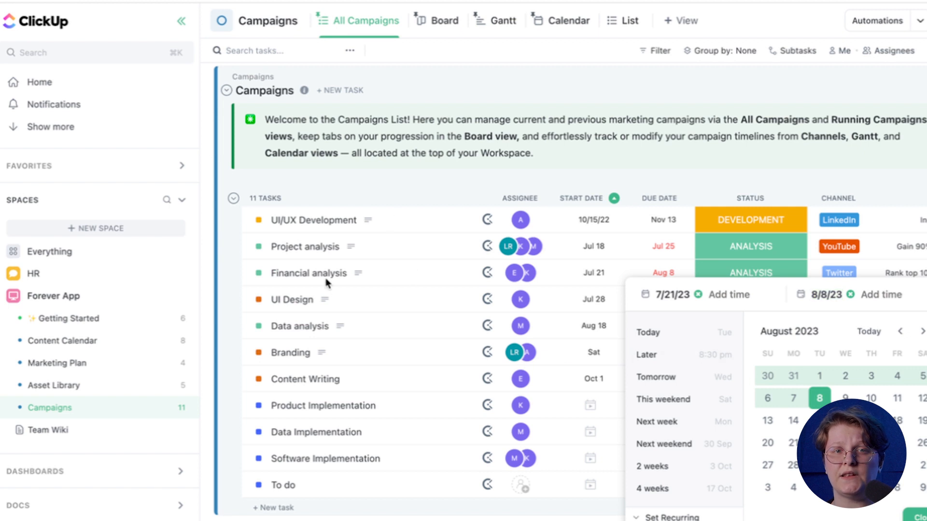
click(309, 273)
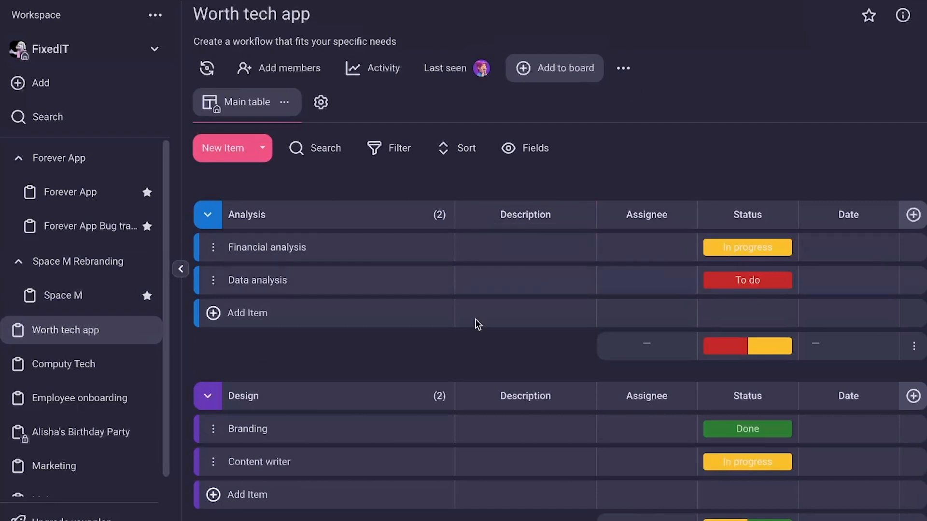
Step: Pass through the Bug tracking board and return to the Forever App board
click(82, 226)
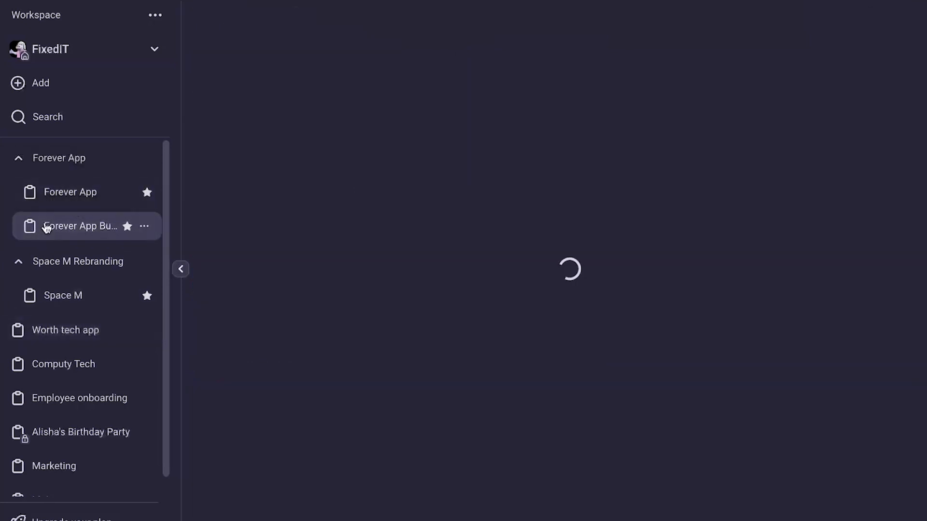
click(80, 226)
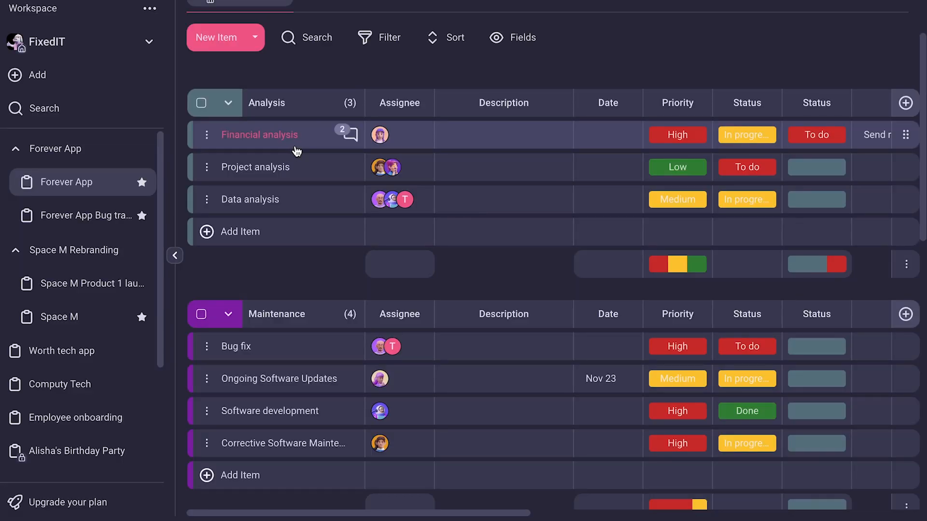
Step: Open the Analysis group's options menu and dismiss it without changes
click(228, 103)
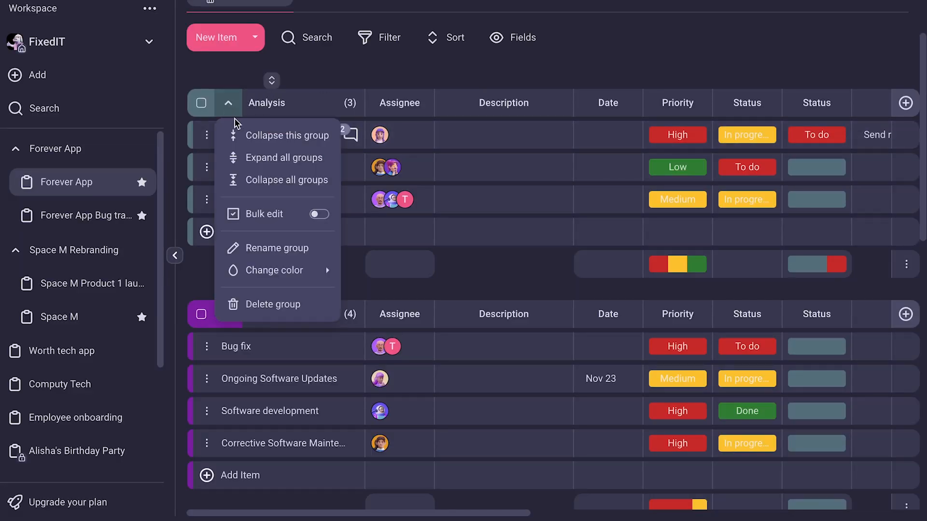
click(235, 123)
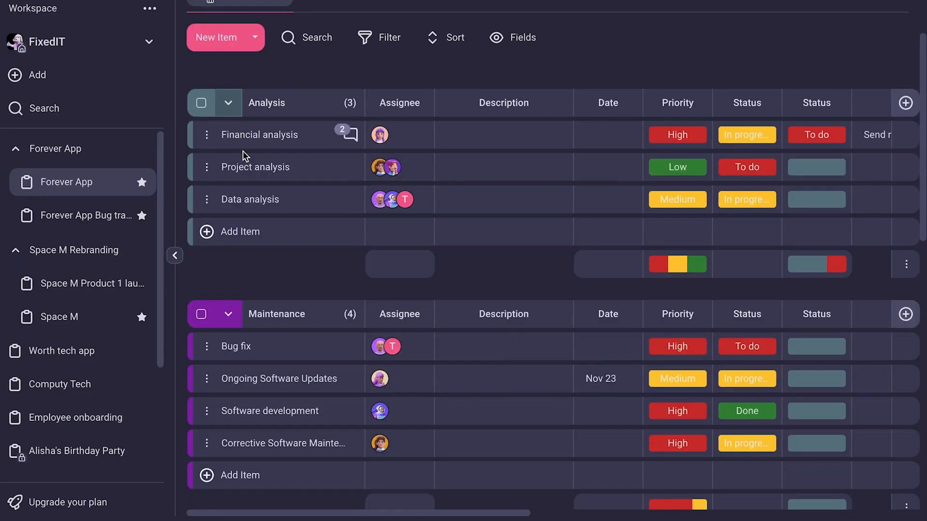
click(260, 135)
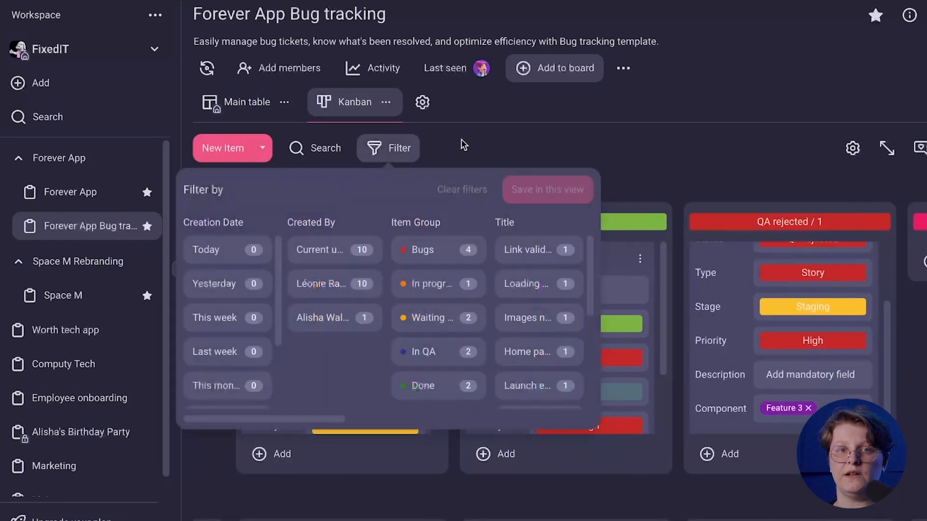
Step: Close the filter panel and show the bug tracking board's main table down to Done
click(445, 250)
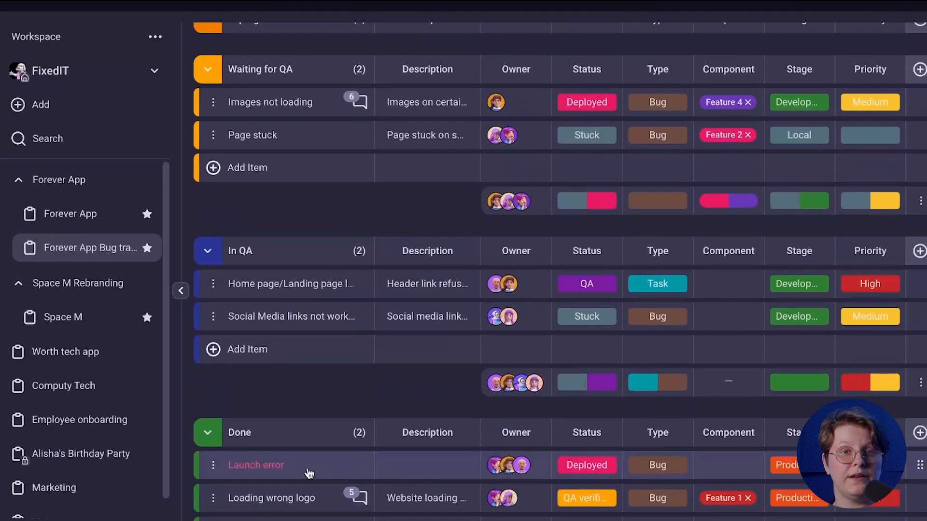
Step: Describe the Launch error bug: the page refuses to load 5 times out of 10
click(256, 466)
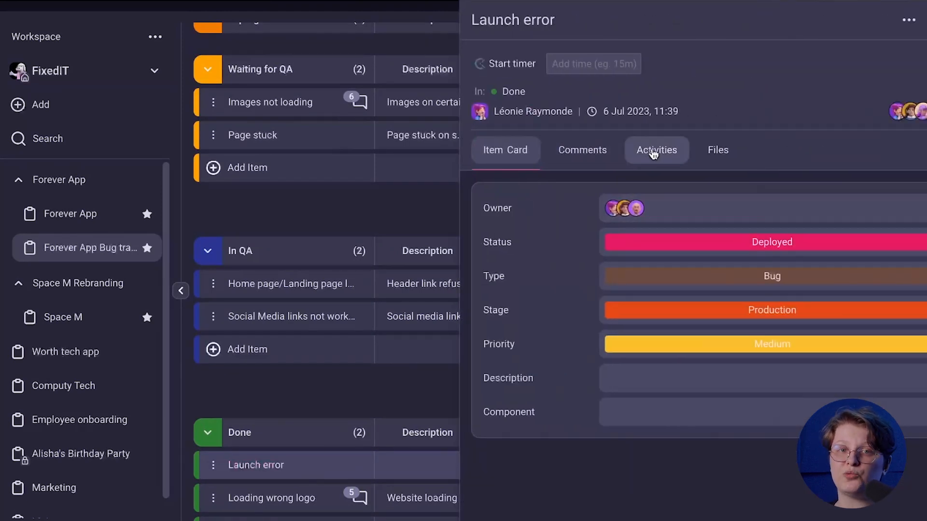
text(Page refuses to load)
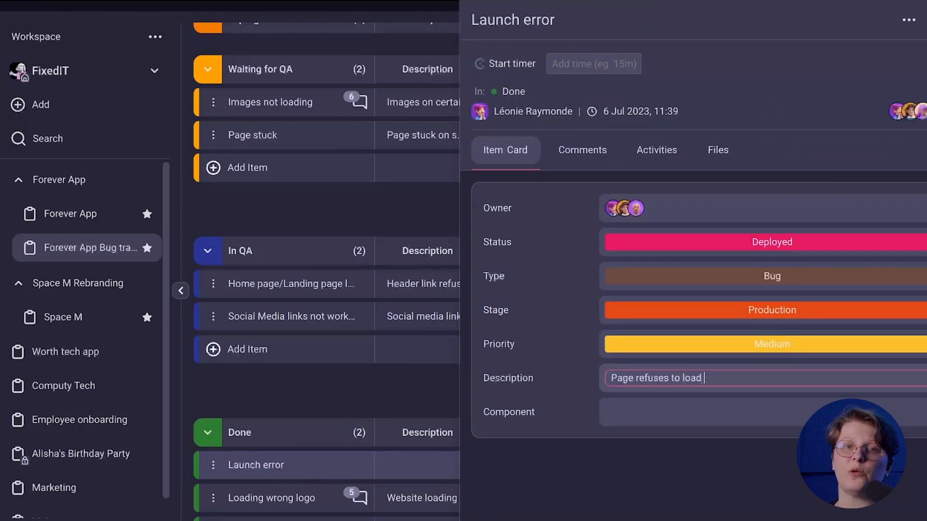
text(5 times out of 10)
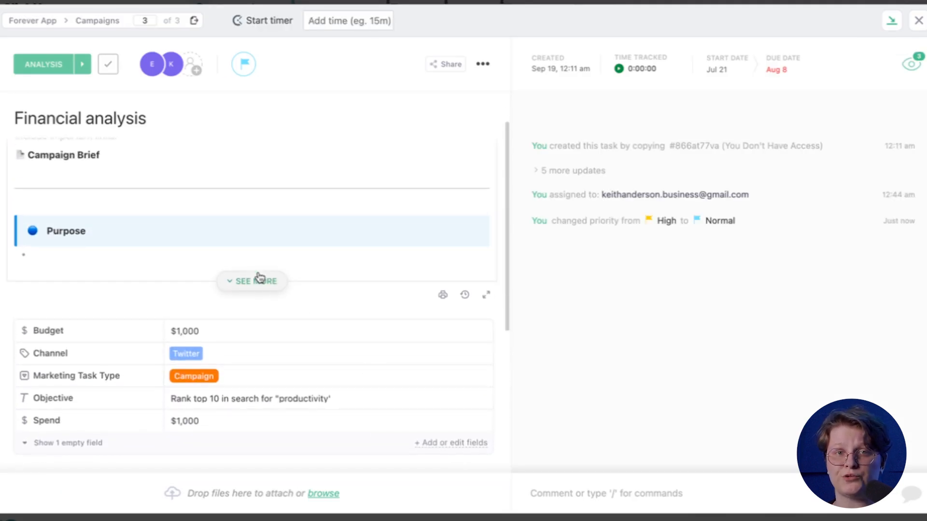
Step: Expand the Financial analysis task's full description, then close the task window
click(252, 281)
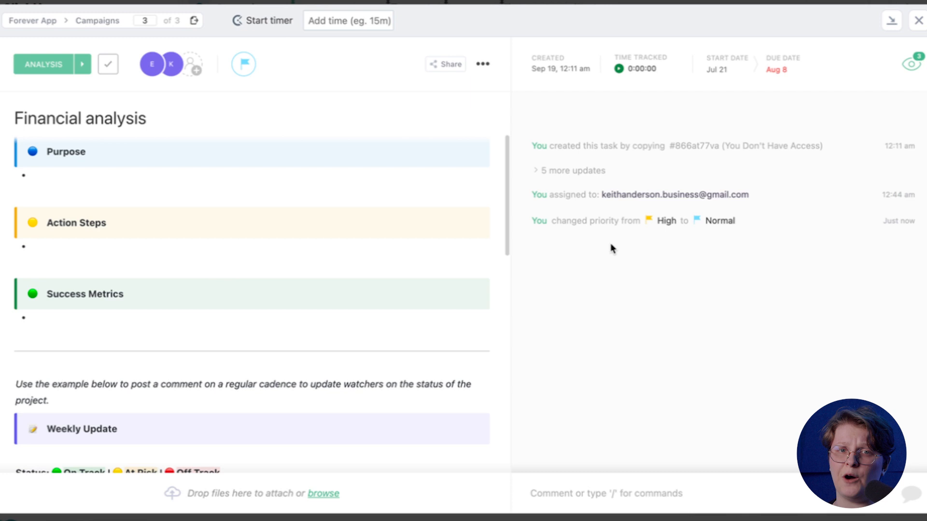
mouse_move(744, 188)
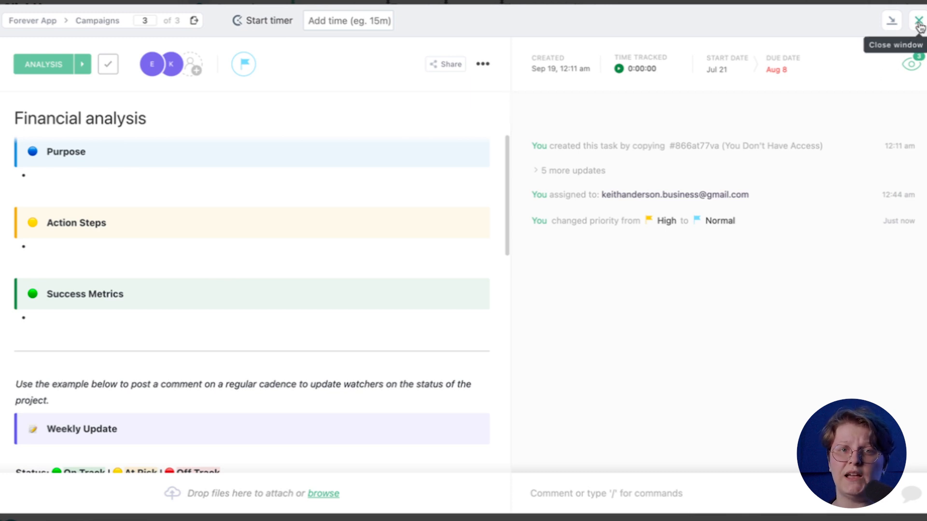
click(916, 18)
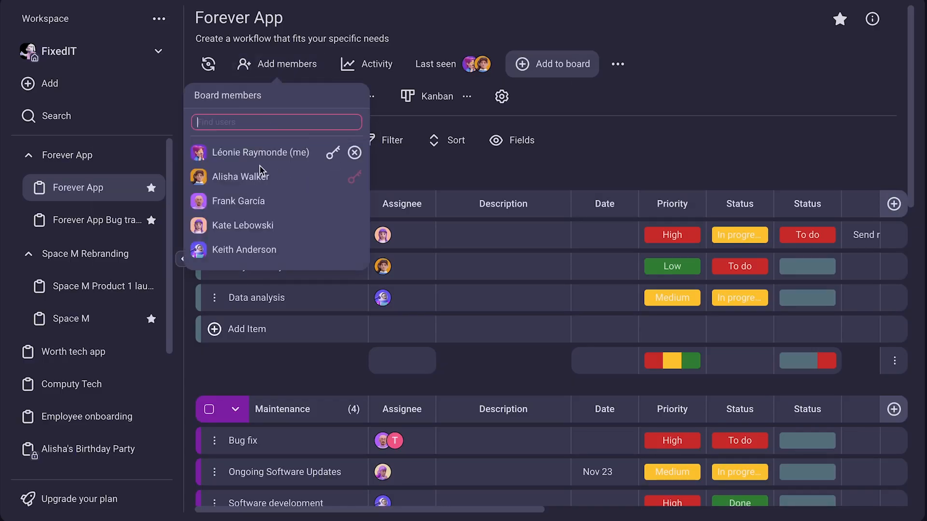
Step: Search board members, check notifications, and show the six comments on Images not loading
text(er)
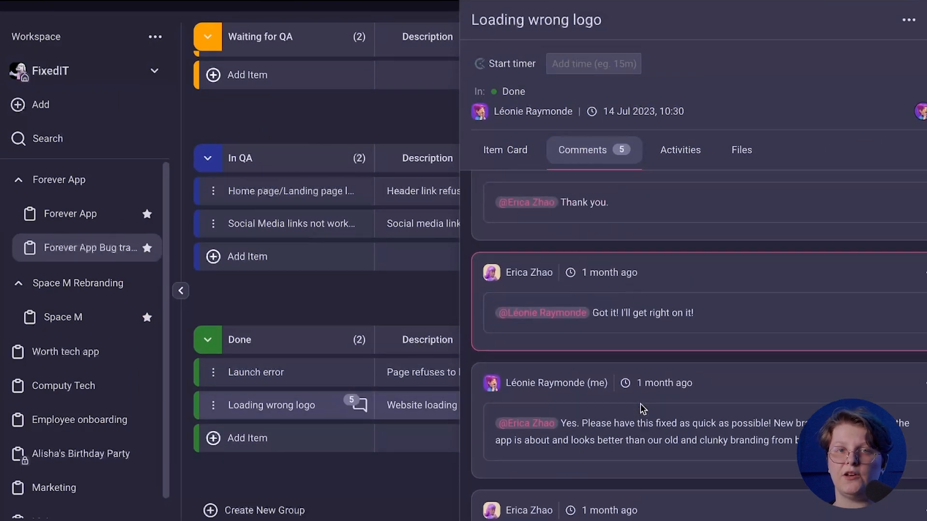
scroll(down, 3)
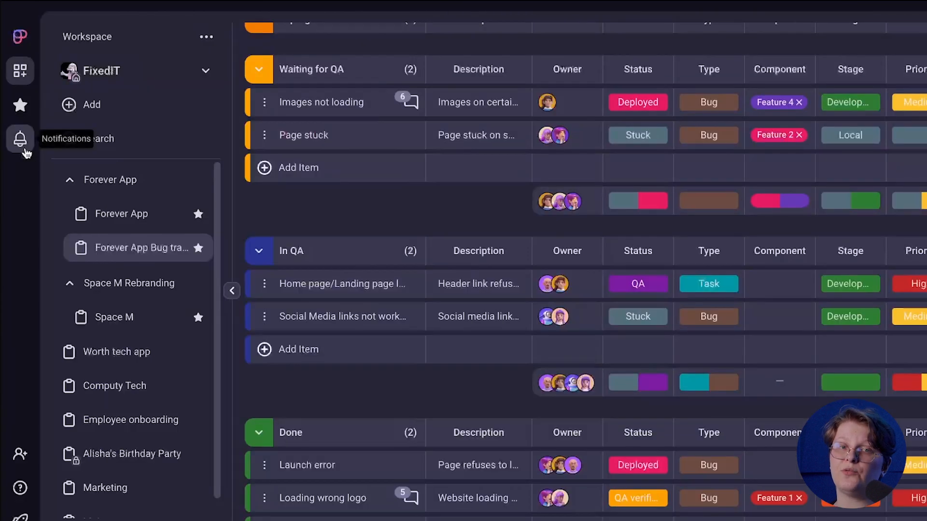
click(19, 140)
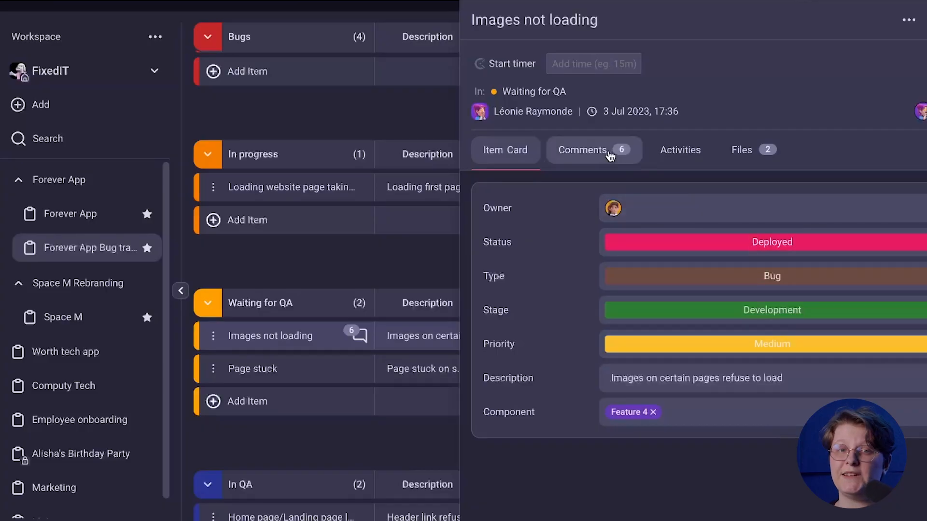
click(594, 150)
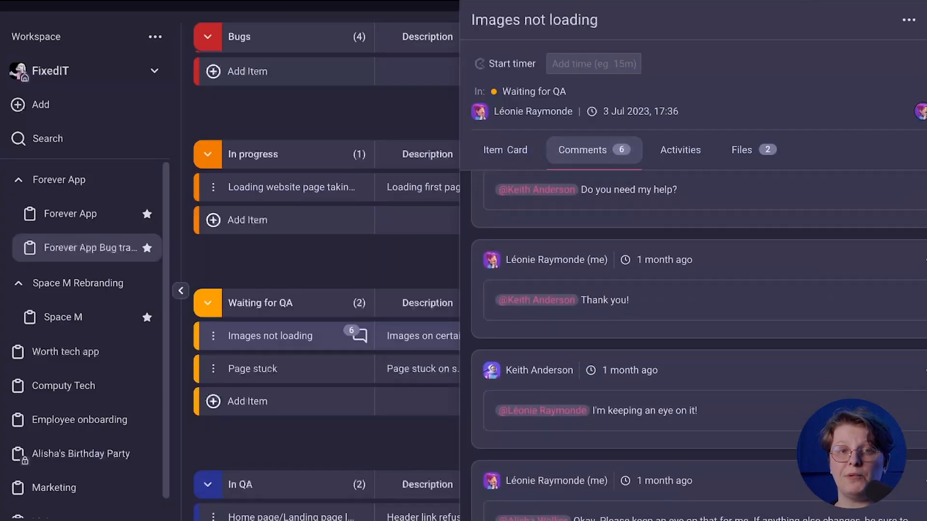
scroll(down, 3)
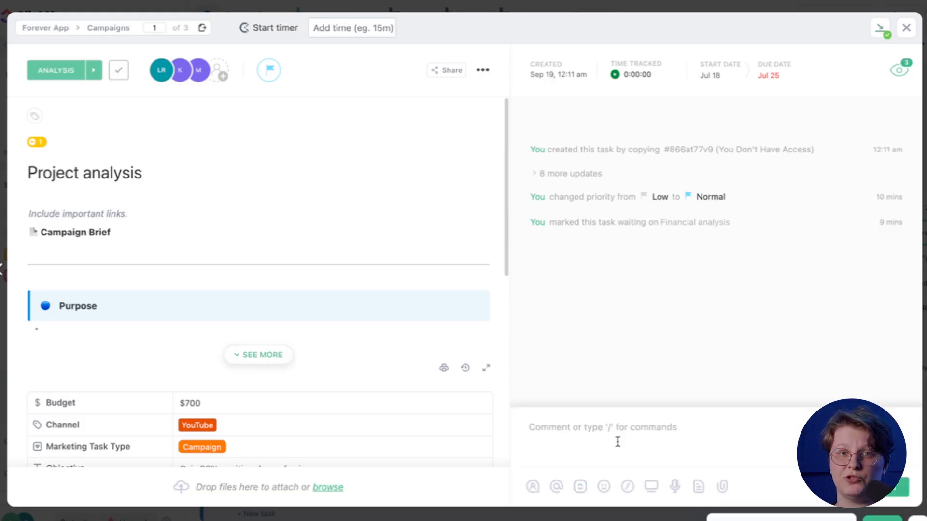
Step: Start an @ mention in the Project analysis task's comment box
text(@)
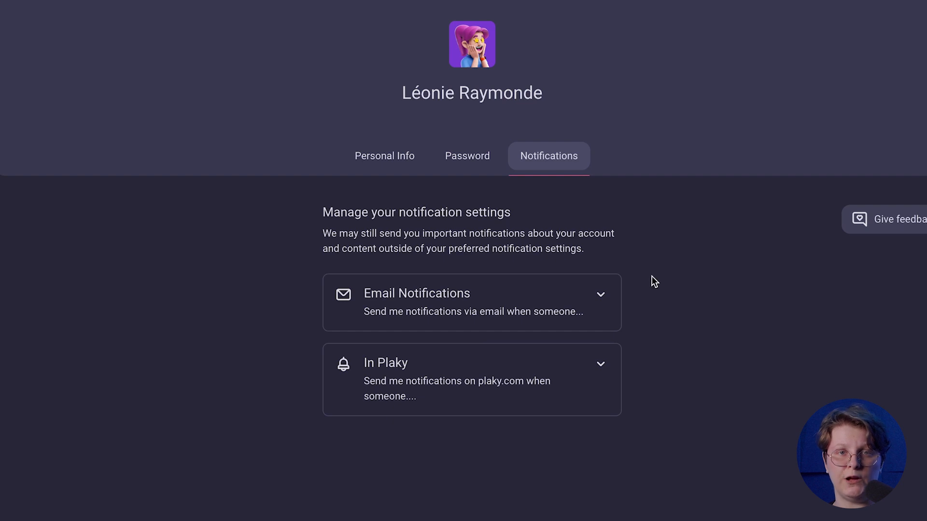
mouse_move(529, 312)
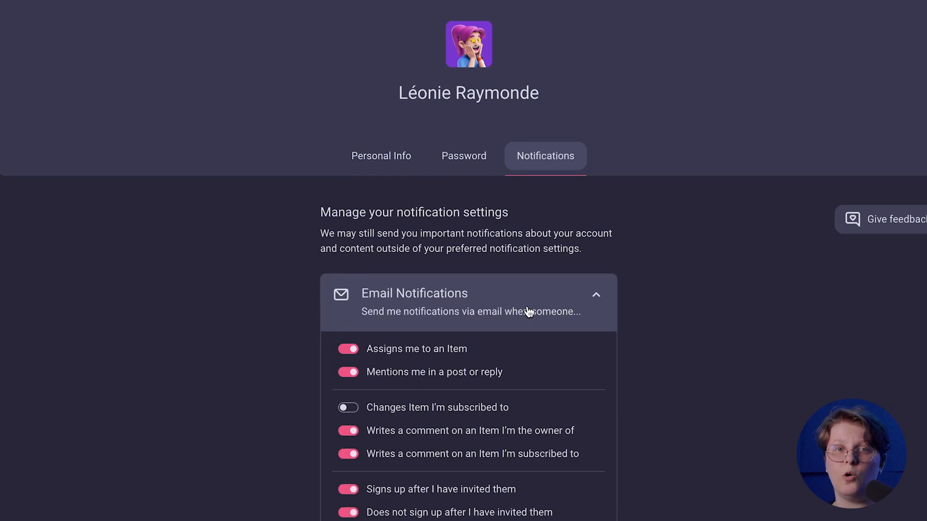
Step: Review the Email Notifications preferences, then view the Everyone team's members
scroll(down, 3)
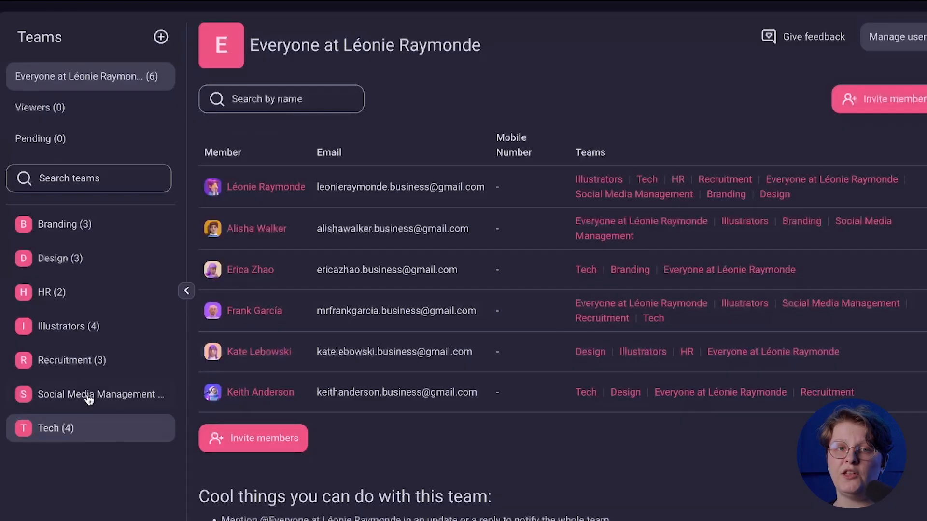
Step: Open the Social Media Management team from the Teams list
click(65, 224)
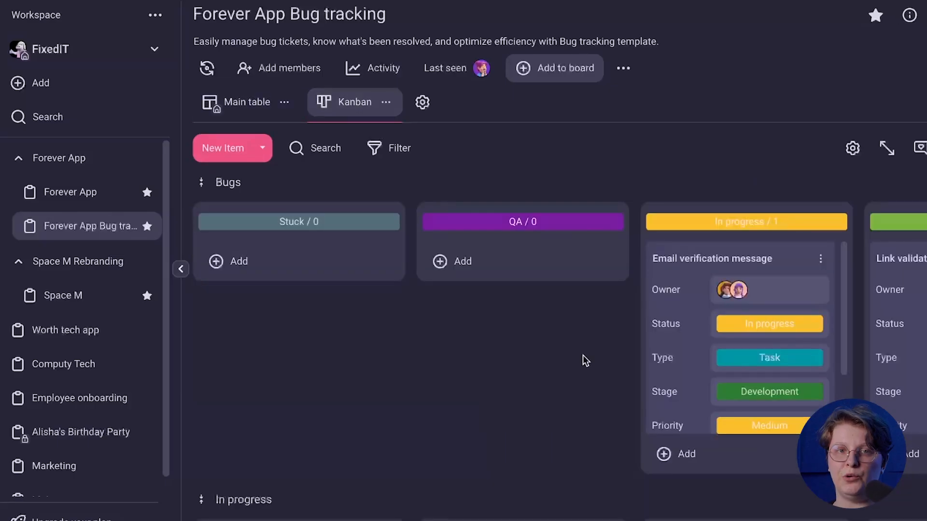
Step: Browse the bug board's Kanban columns, then return to the main table
scroll(right, 3)
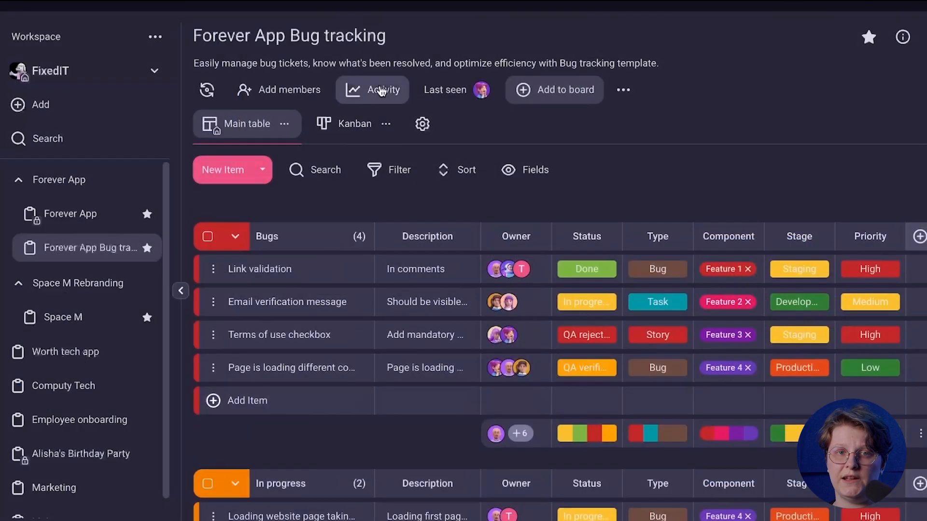
Step: Open the Forever App Bug tracking activity log and scroll through recent changes
click(380, 90)
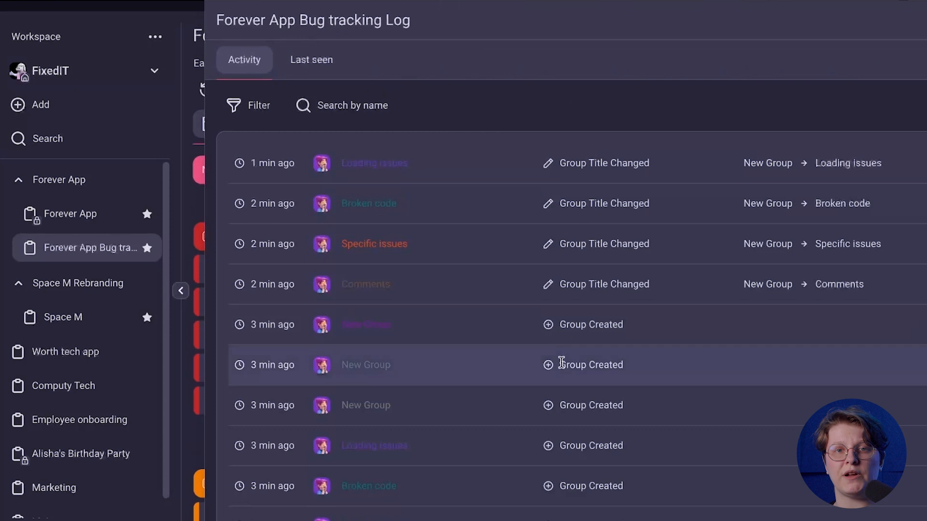
scroll(down, 3)
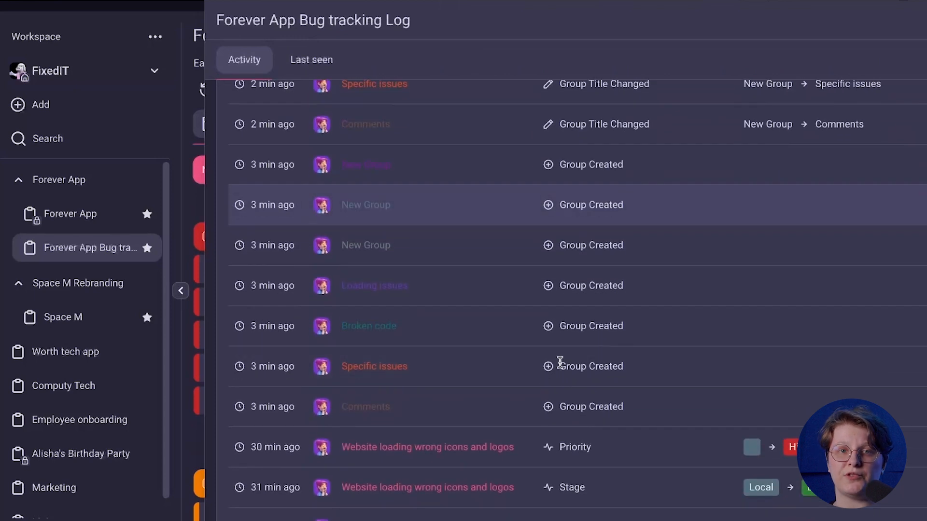
scroll(down, 3)
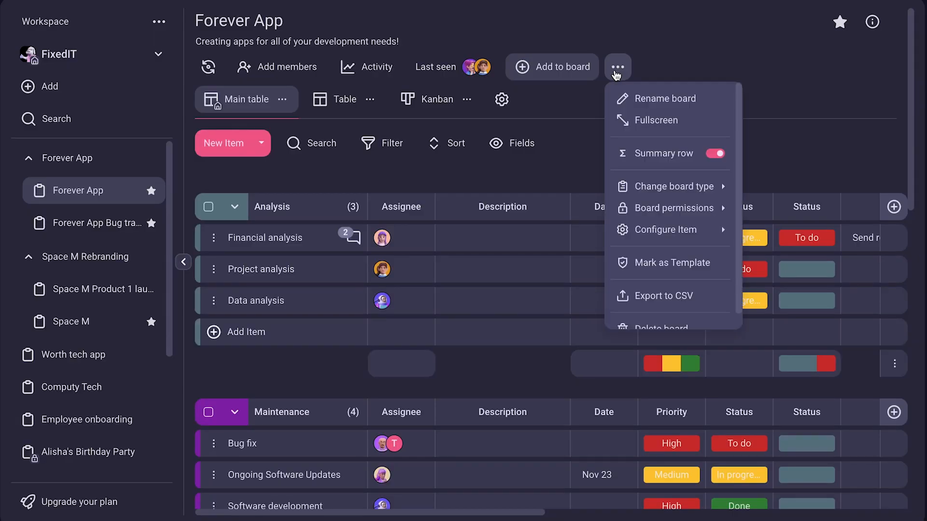
mouse_move(674, 208)
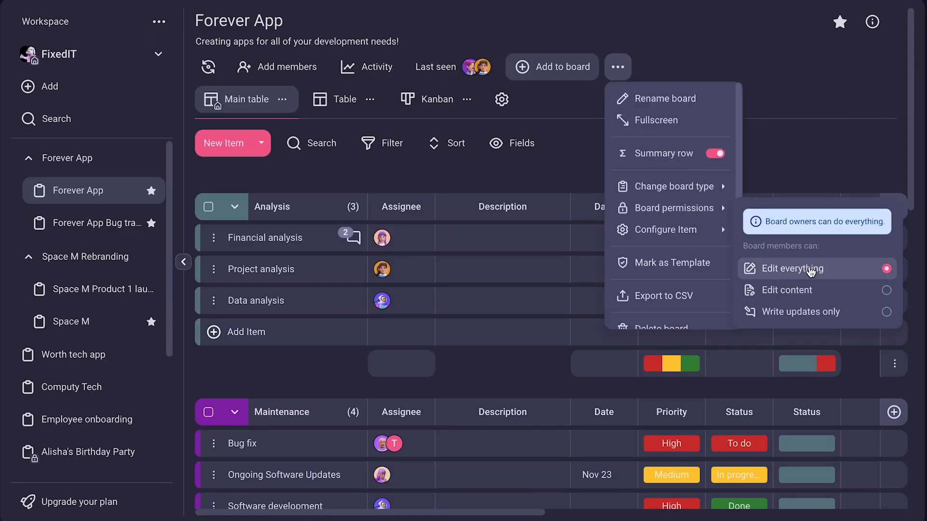
mouse_move(832, 317)
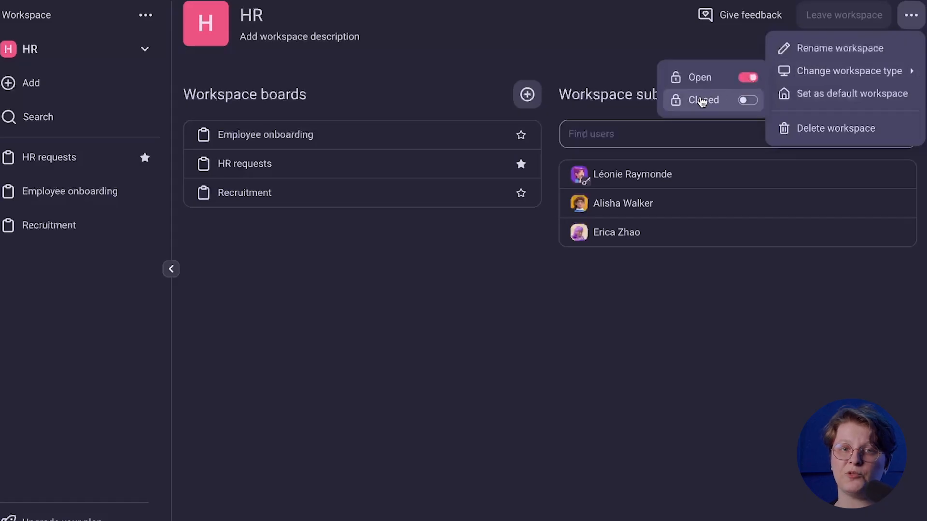
Step: Review board permissions, switch the HR workspace to closed, and inspect user types
click(748, 100)
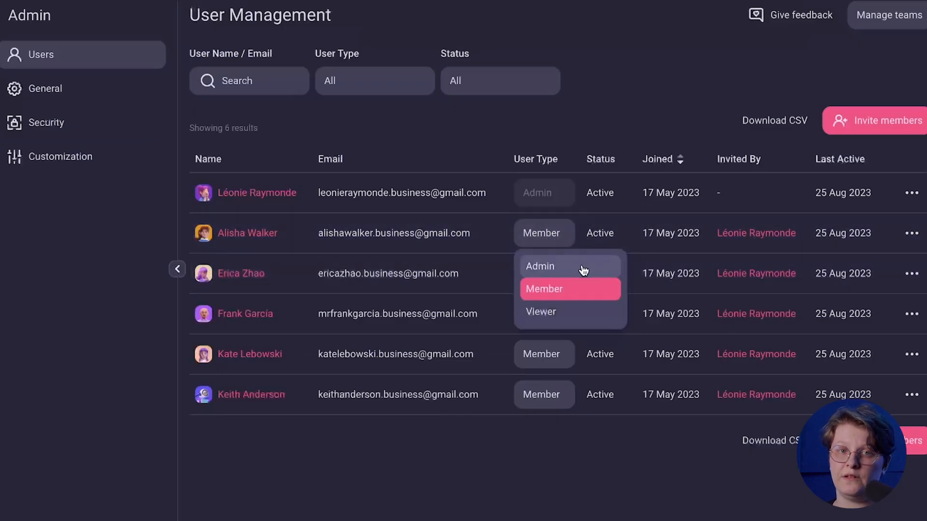
mouse_move(599, 316)
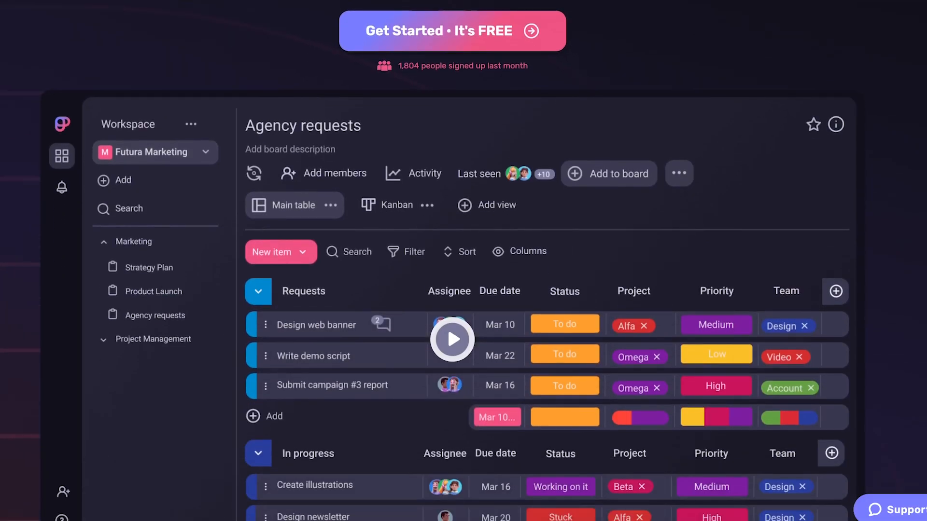
scroll(down, 3)
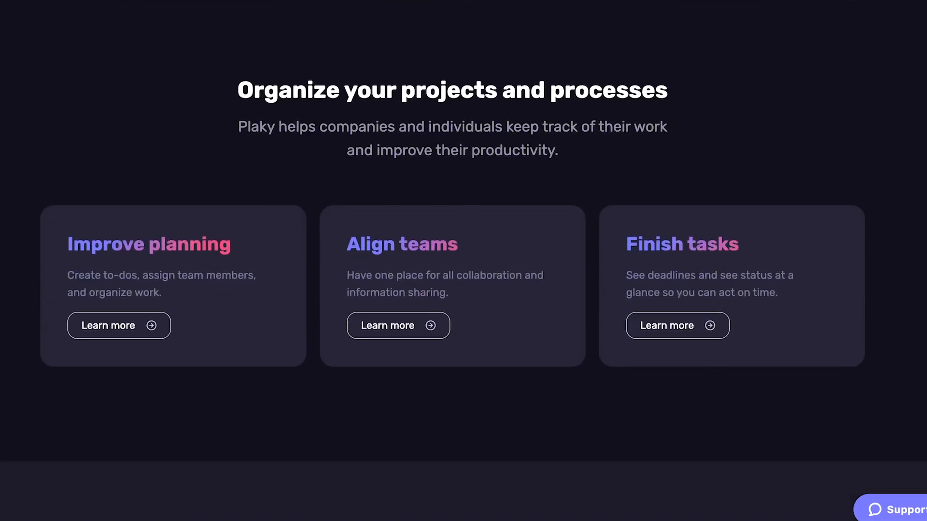
scroll(down, 3)
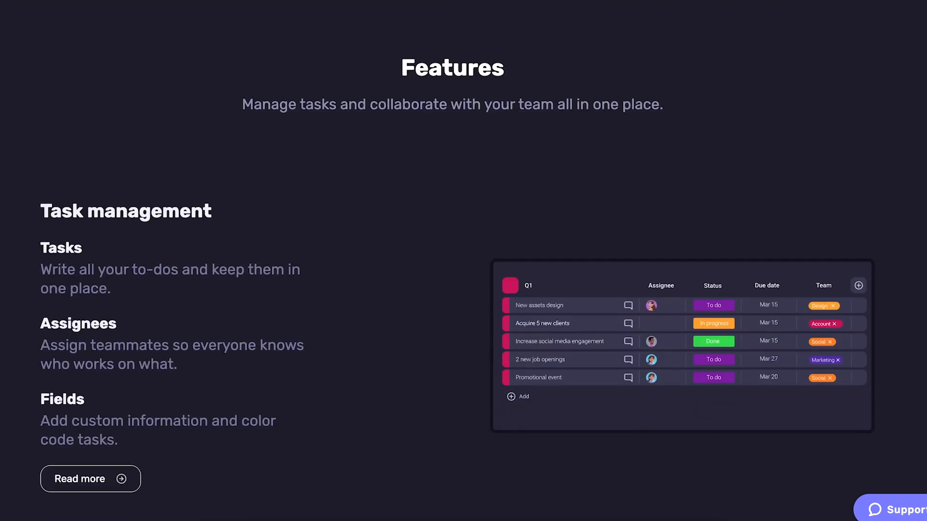